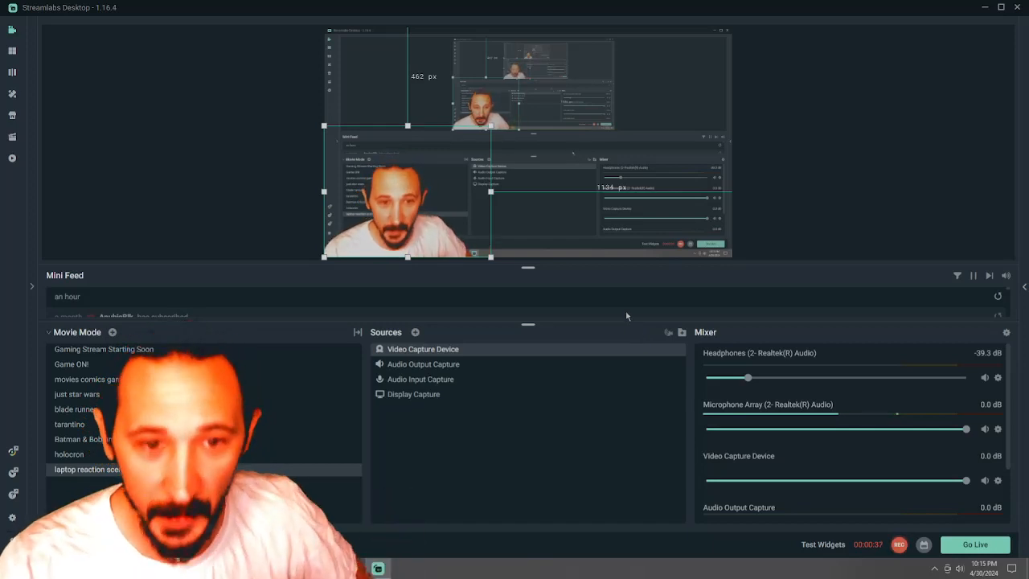
mouse_move(608, 321)
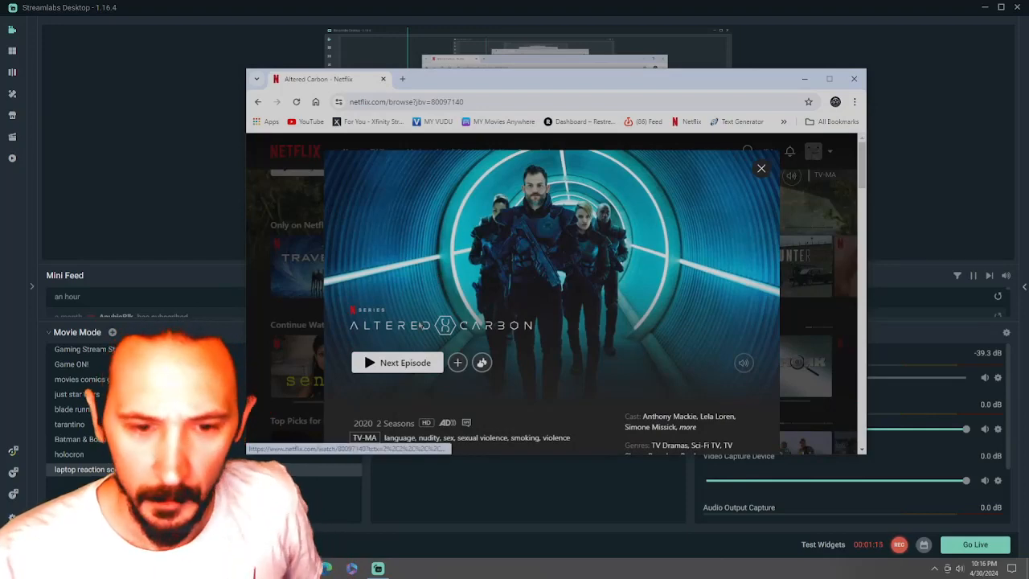
mouse_move(397, 363)
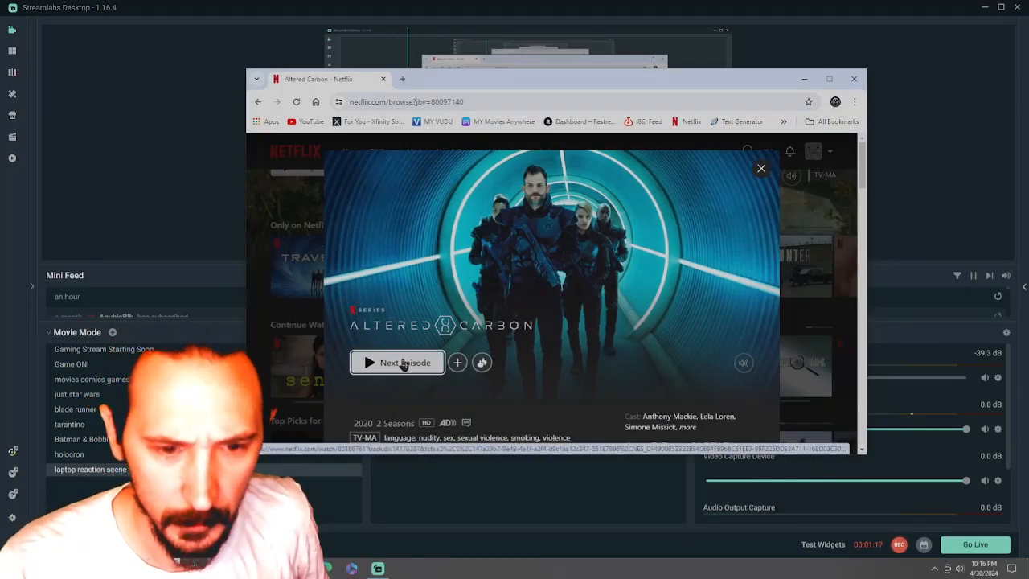
Start the Altered Carbon episode briefly, then back out to the show's details page
click(396, 362)
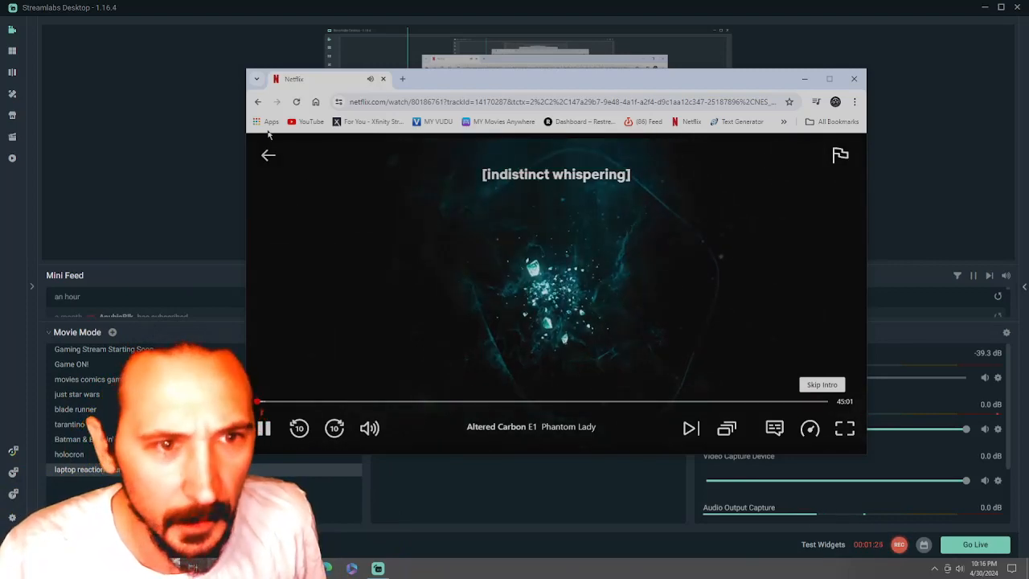
click(267, 154)
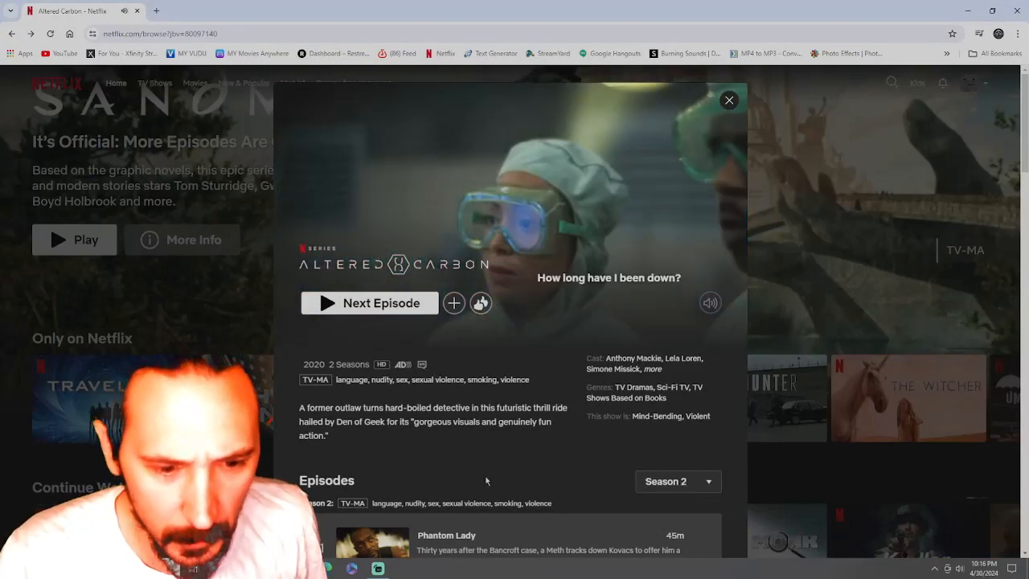
Play episode 2, Payment Deferred, from the episode list
scroll(down, 3)
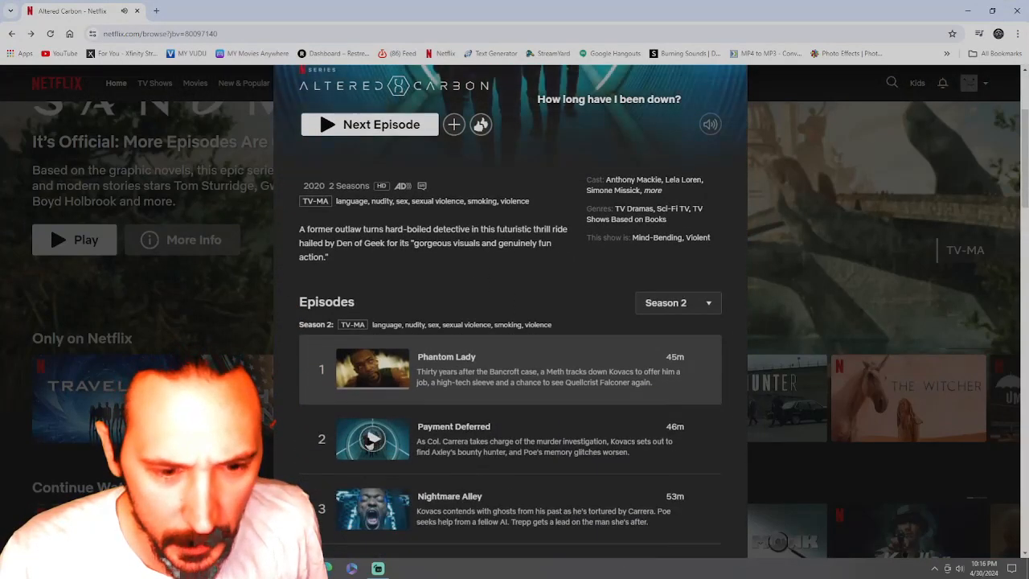
click(373, 439)
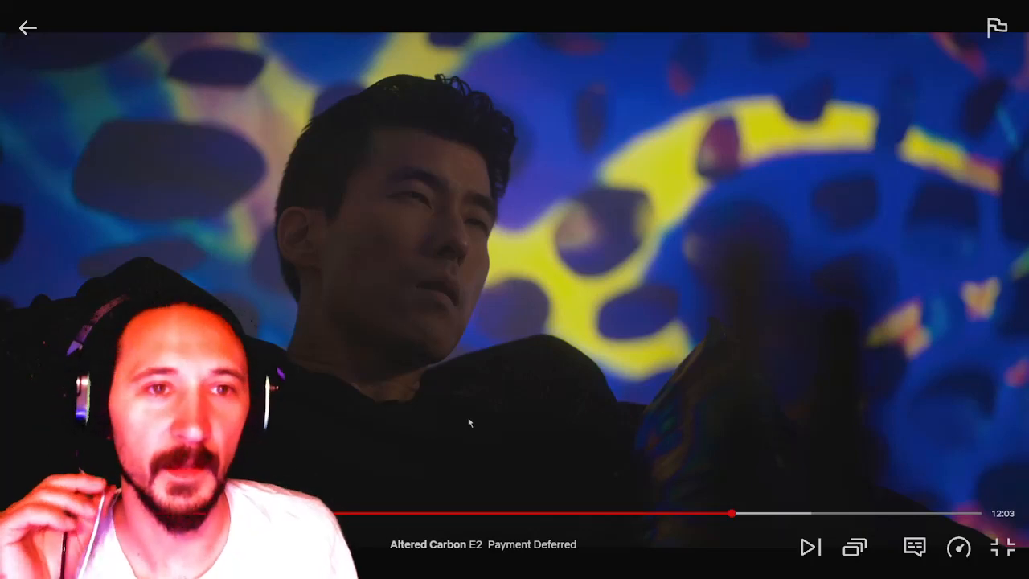
Bring up the Windows Start menu over the paused Payment Deferred playback
key(Super)
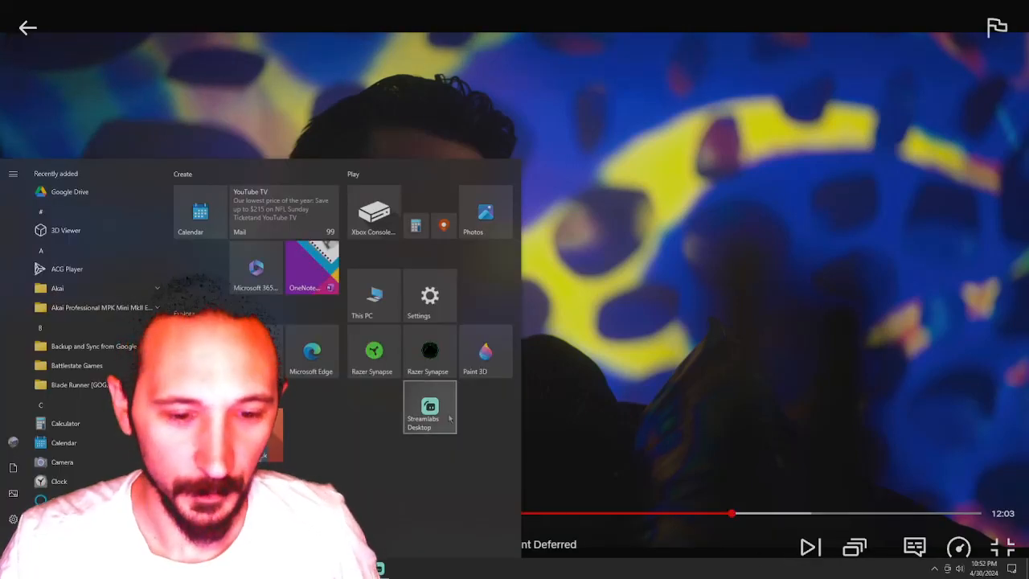
Bring Streamlabs Desktop back to the foreground showing the laptop reaction scene
click(429, 408)
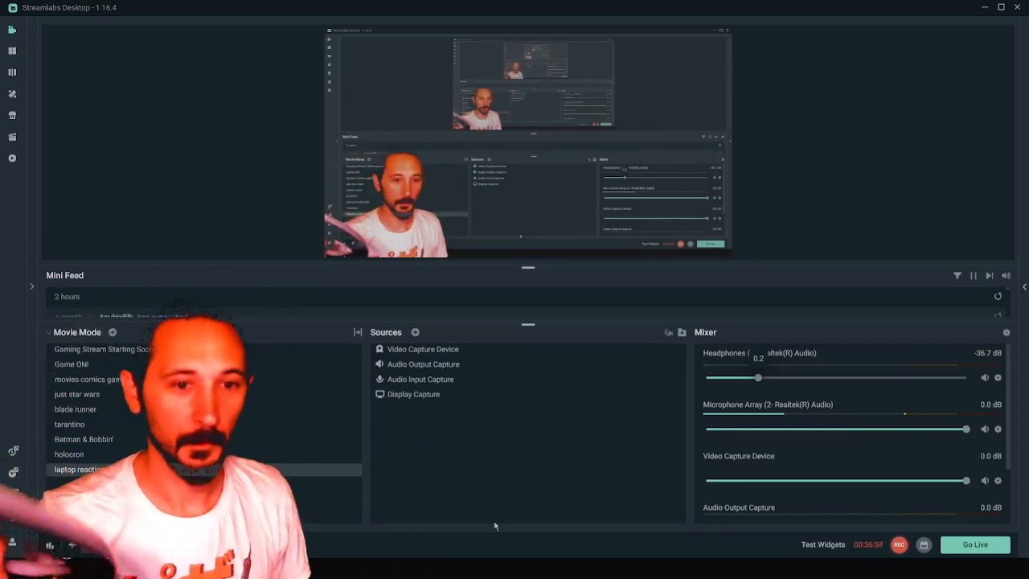
click(898, 543)
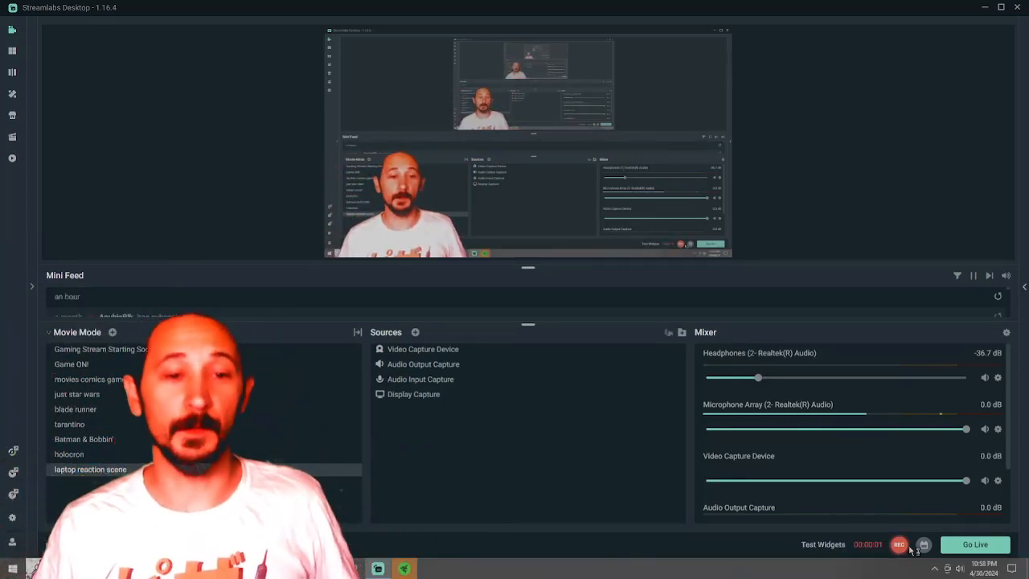